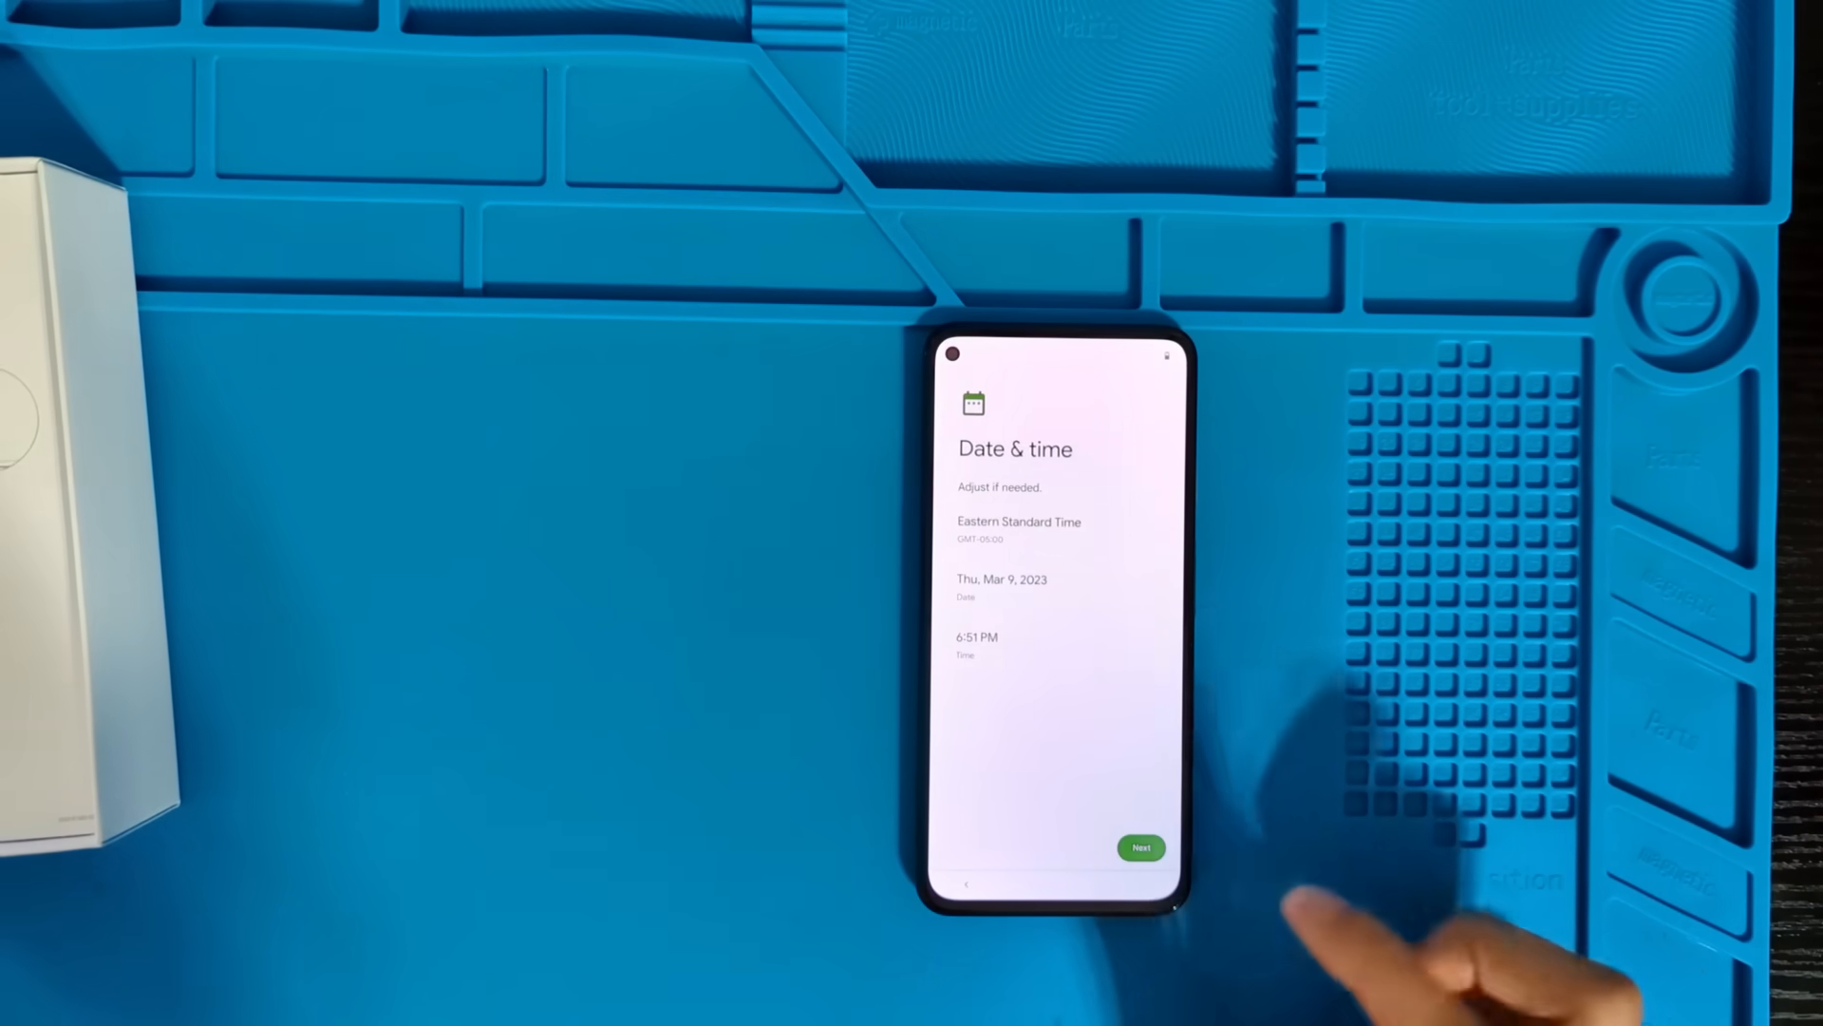
Keep Eastern Standard Time with the shown date and time and move to the next setup step
{"action": "left_click", "coordinate": [1141, 847]}
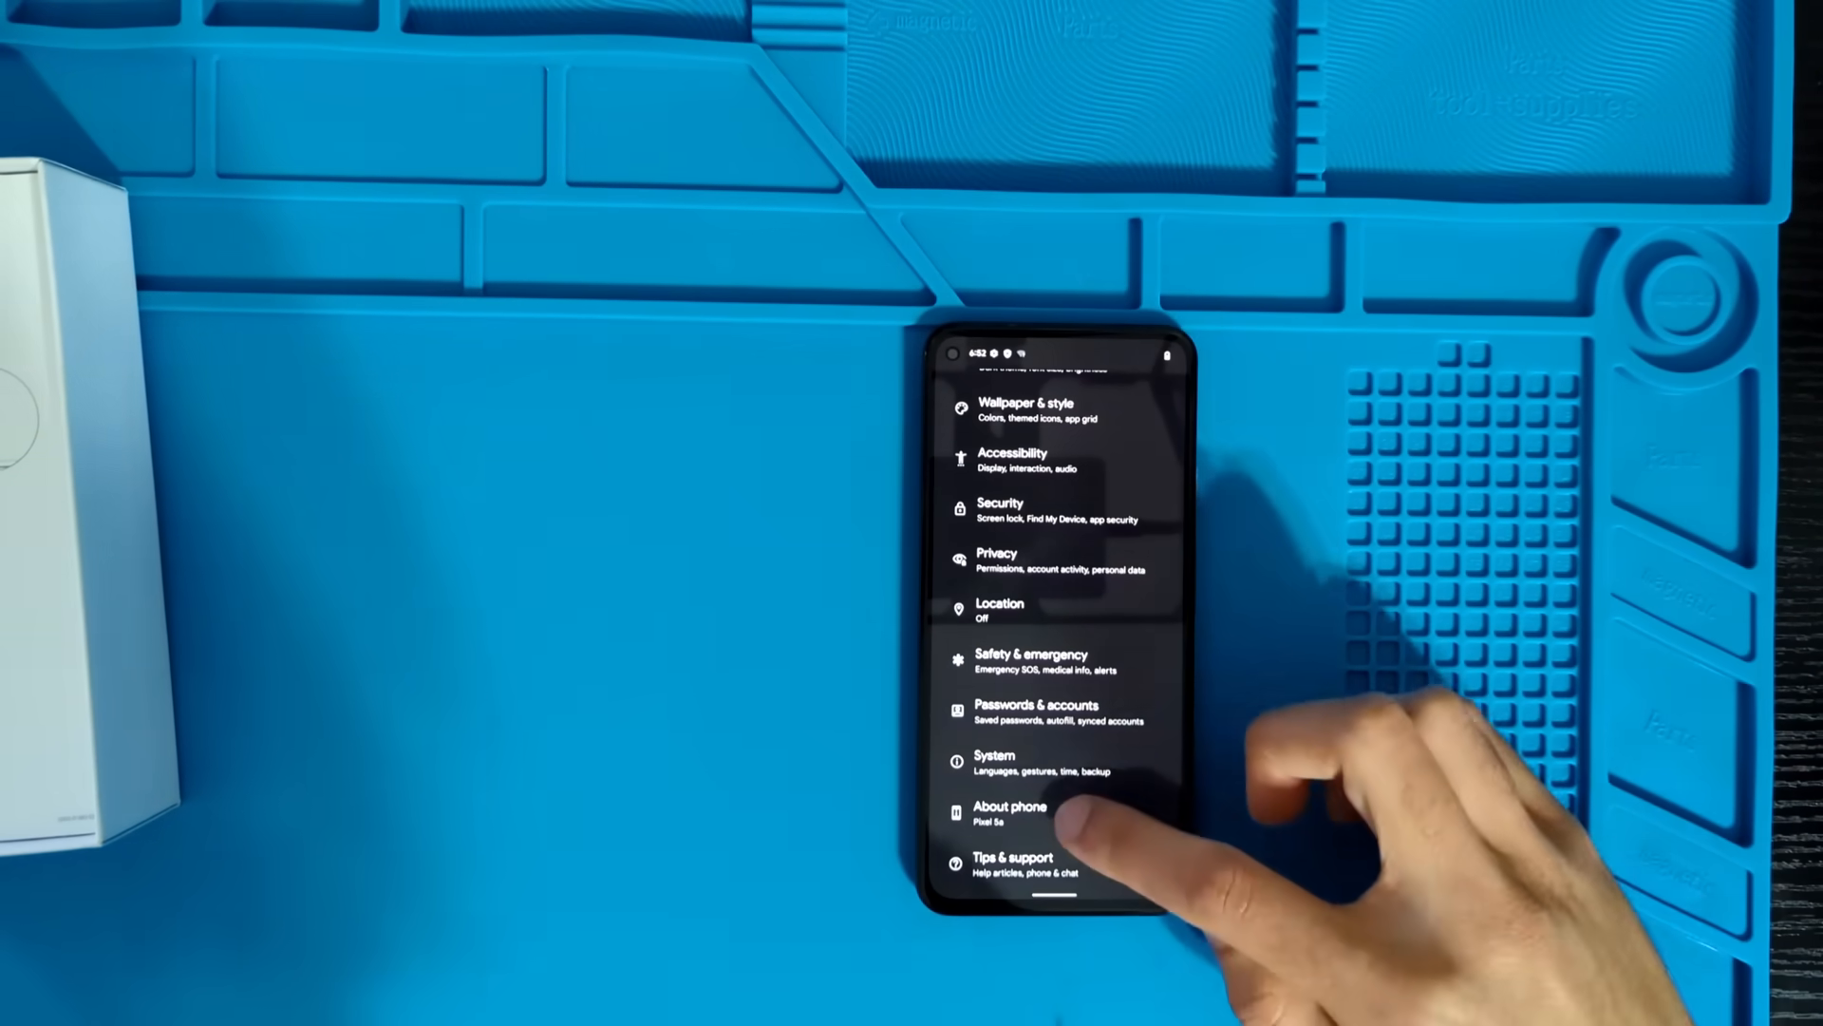
Show the About phone page with Android version 12 and the build number visible
{"action": "left_click", "coordinate": [1010, 815]}
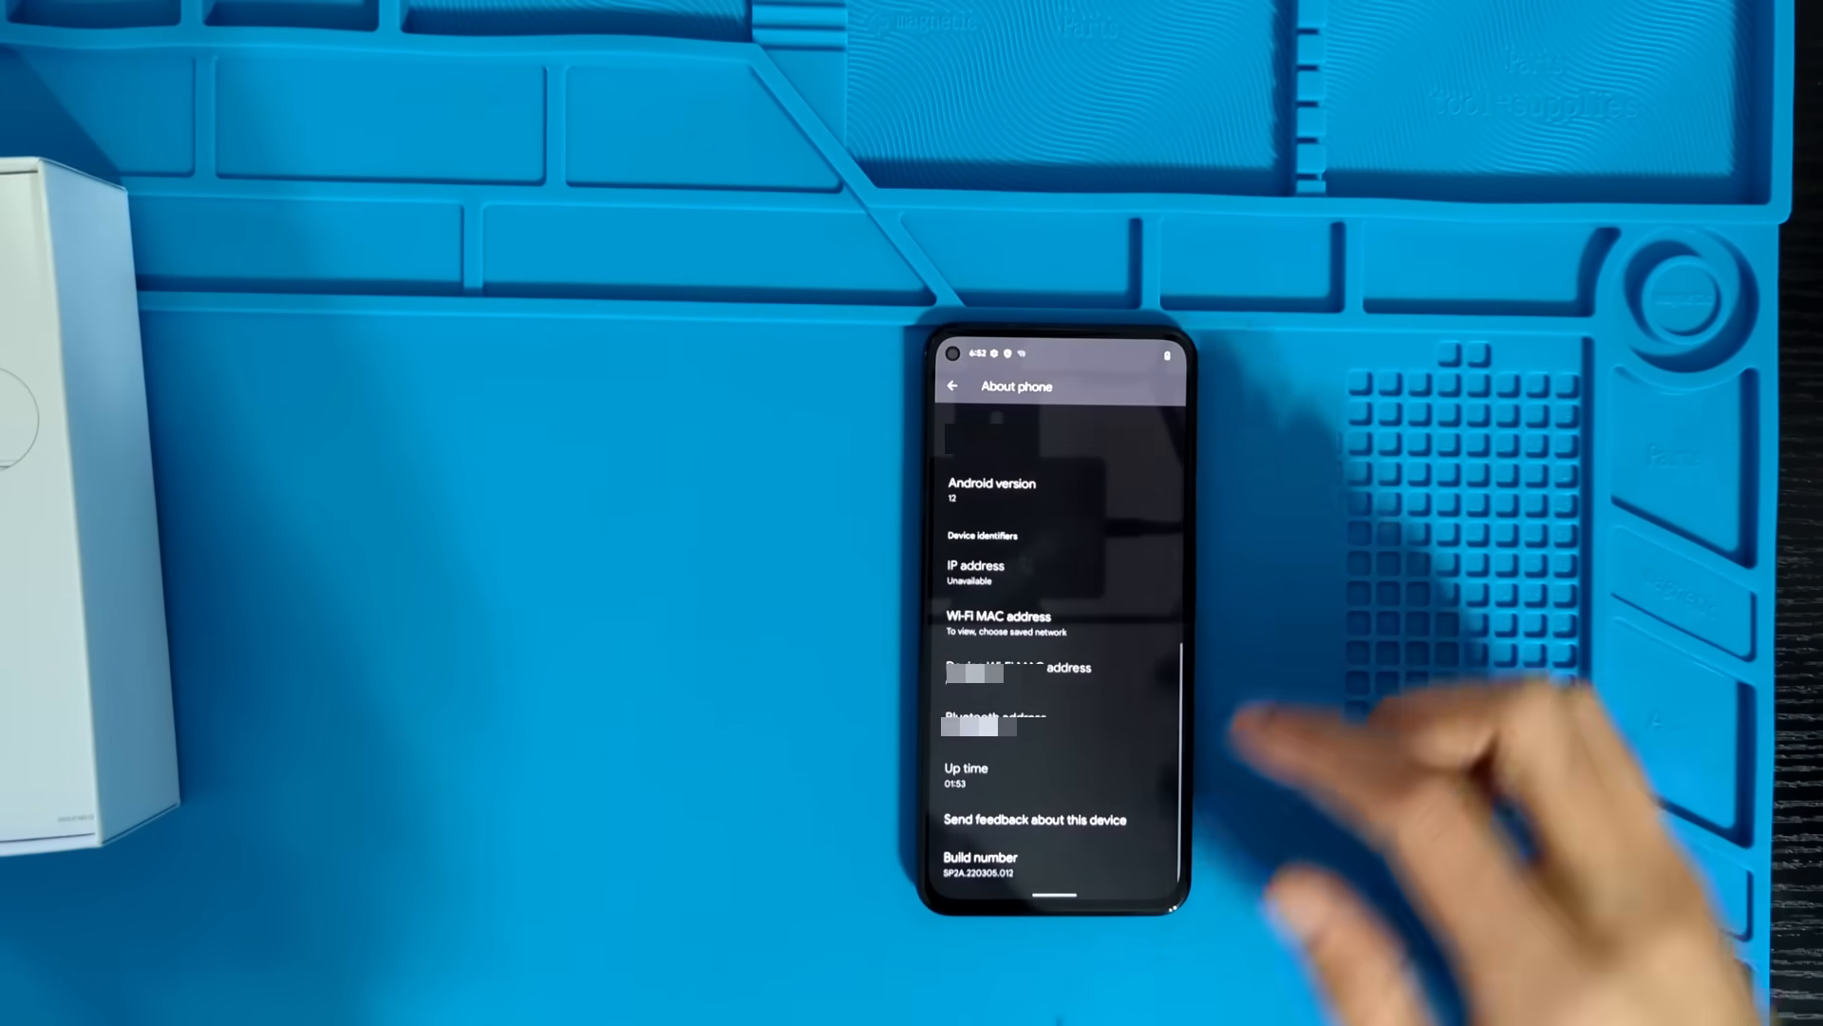